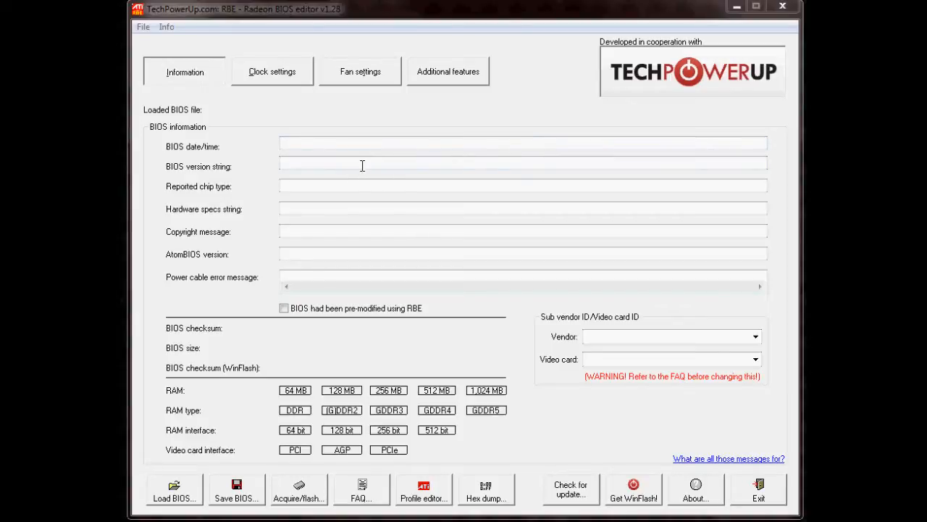
mouse_move(249, 312)
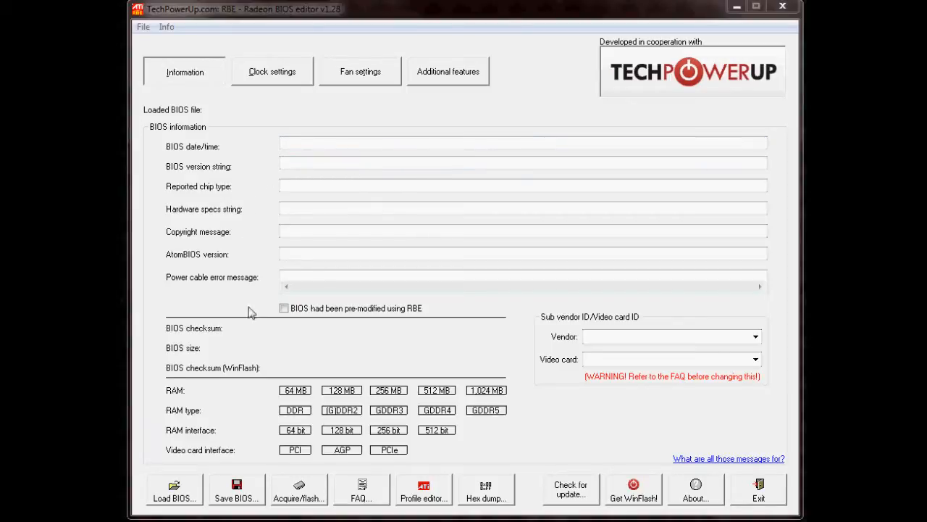
- Load HD6670.rom into Radeon BIOS Editor and show its clock and voltage settings
left_click(174, 489)
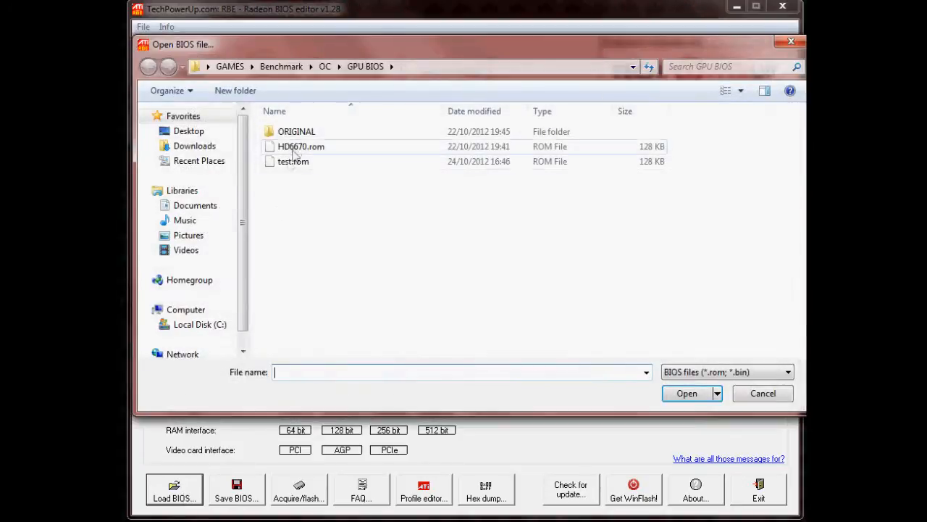
double_click(302, 146)
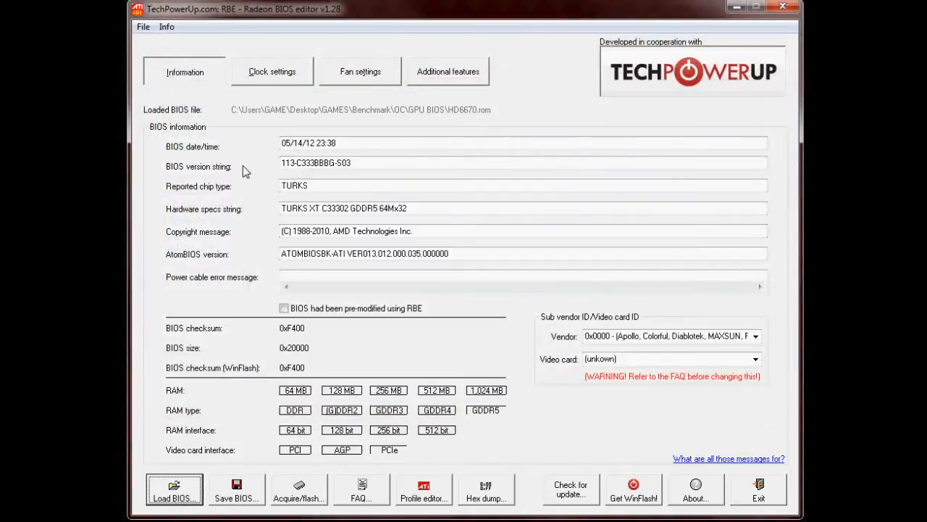
left_click(272, 71)
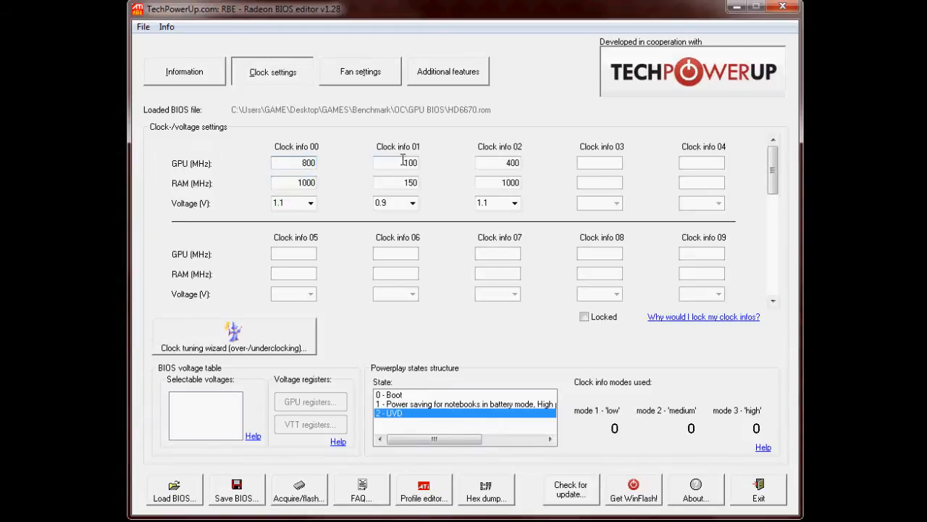
- Select powerplay state 1 to view its clock info modes 1 and 2
left_click(464, 403)
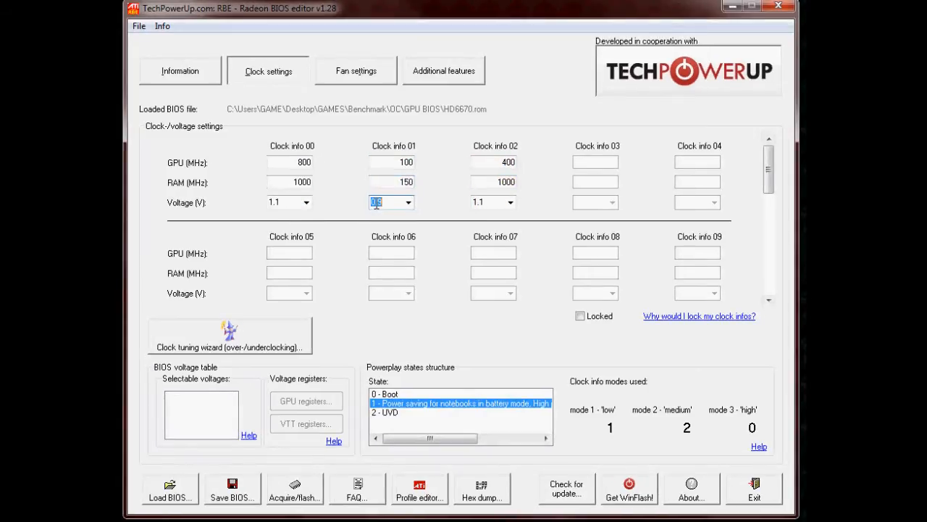
mouse_move(371, 211)
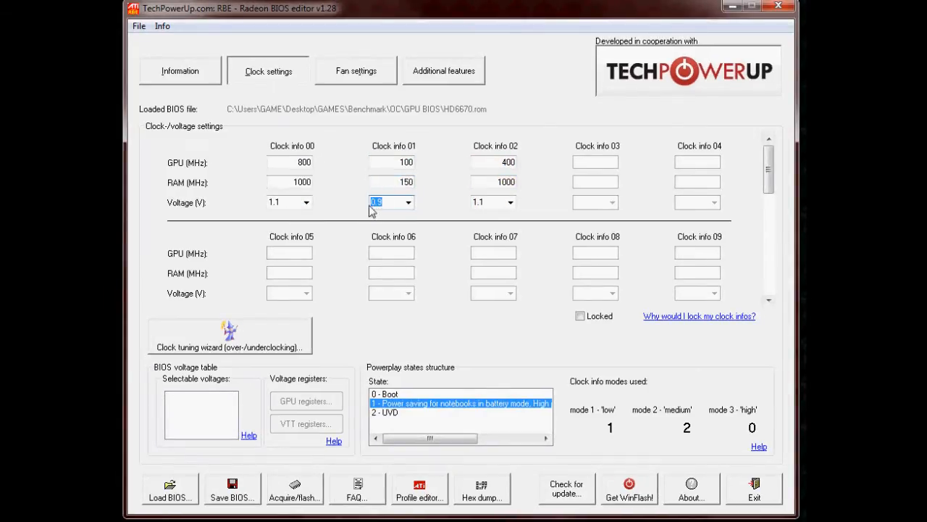
mouse_move(350, 168)
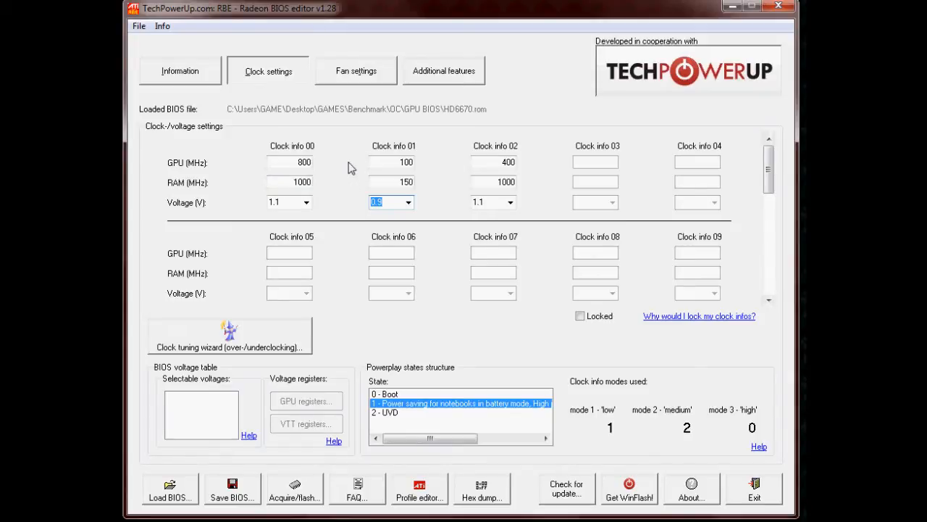
mouse_move(587, 94)
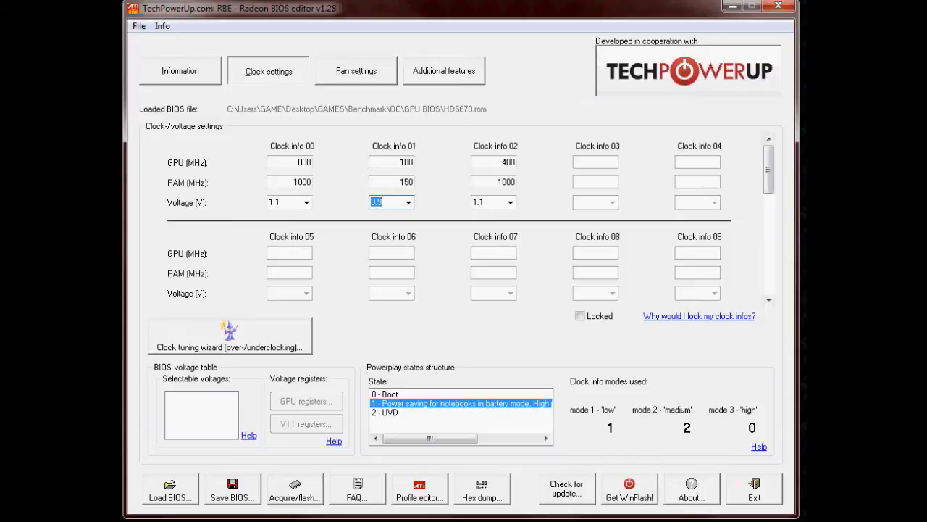
mouse_move(792, 7)
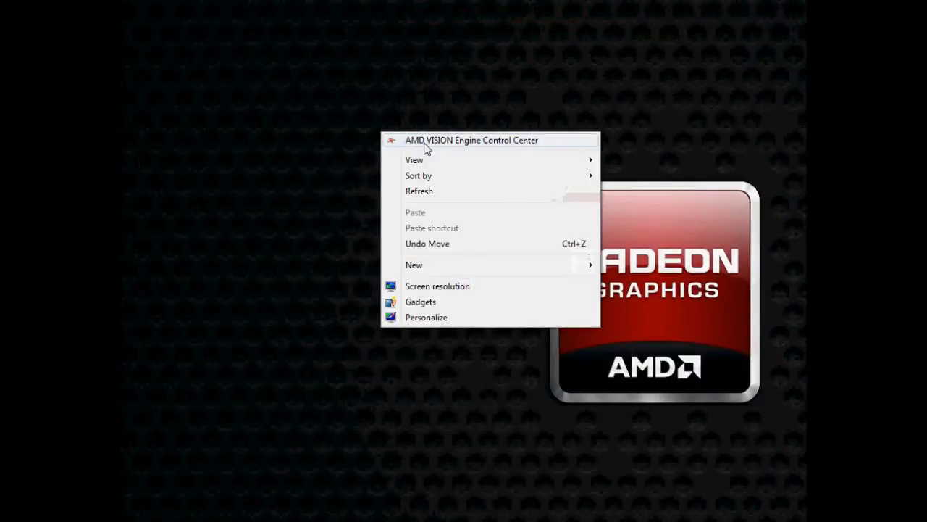
- Open AMD VISION Engine Control Center and expand the Performance and Presets sections
left_click(472, 140)
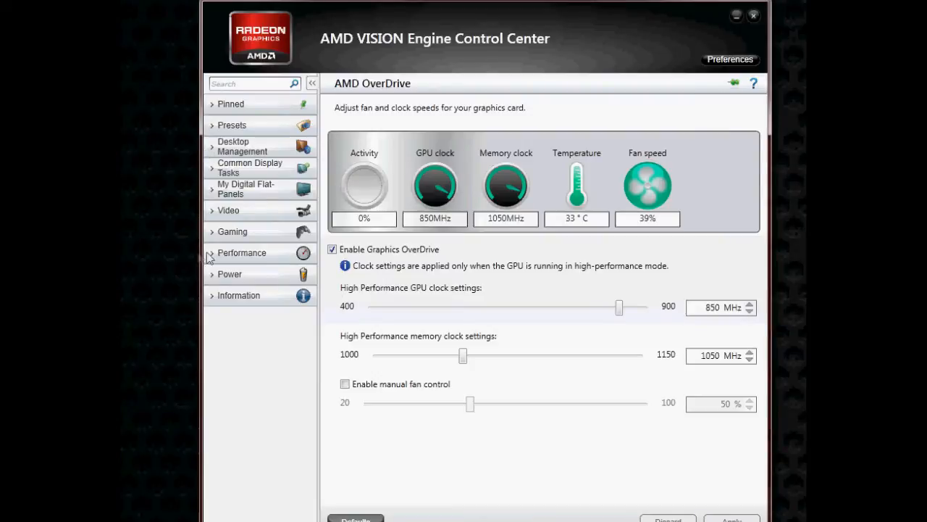
left_click(242, 252)
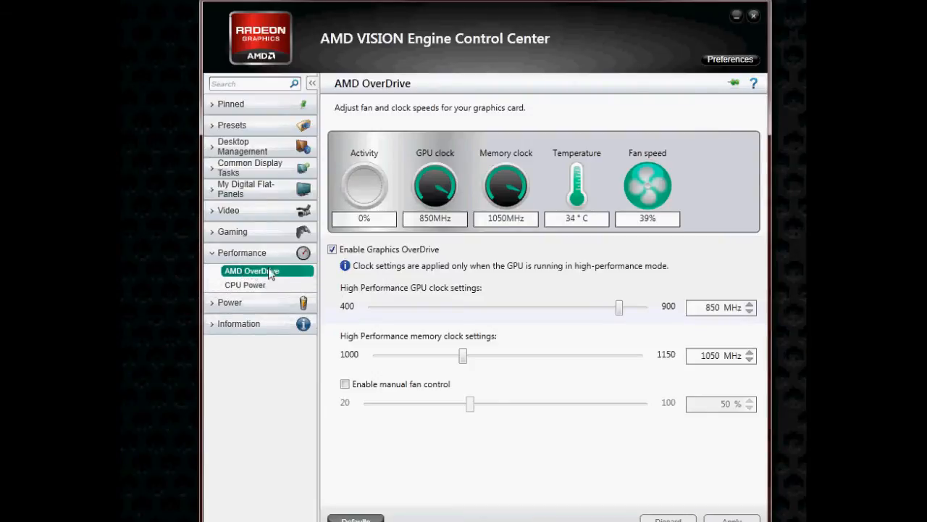
mouse_move(333, 249)
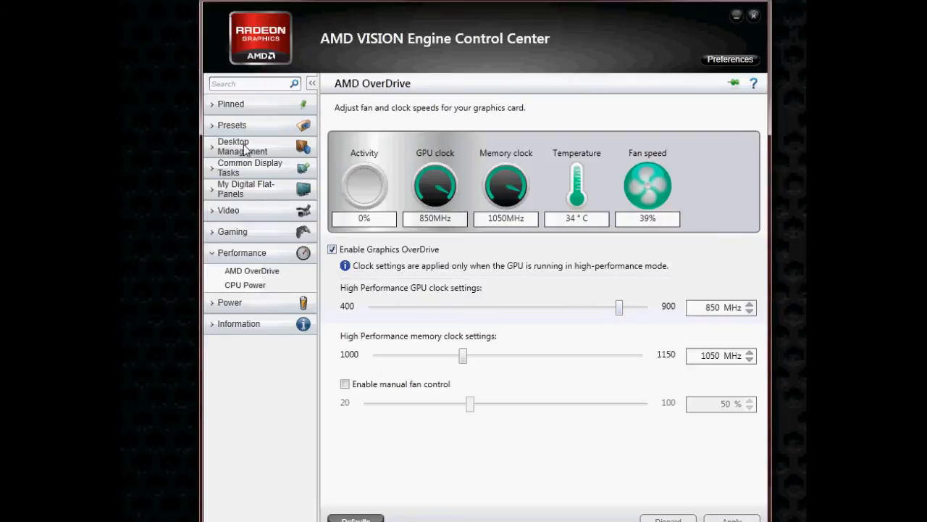
left_click(226, 155)
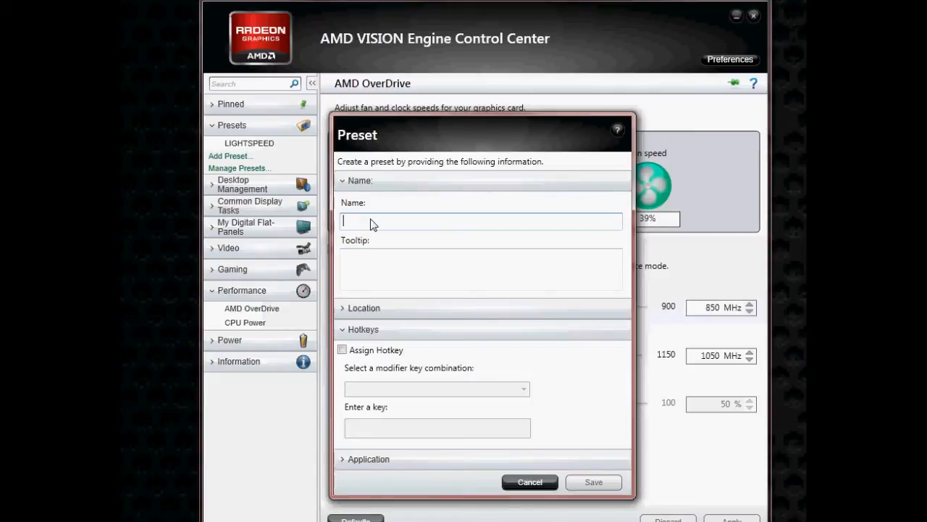
- Save a new preset named 'iiii'
type("iiii")
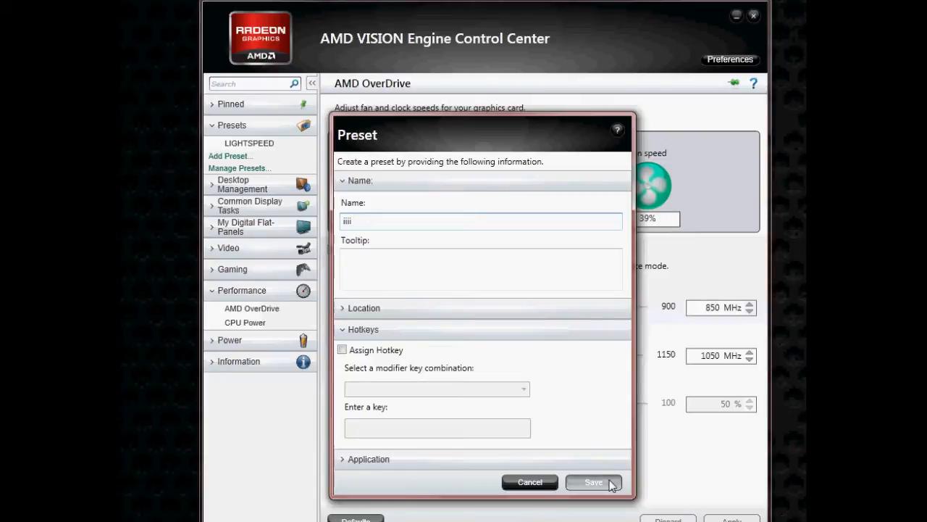
left_click(592, 482)
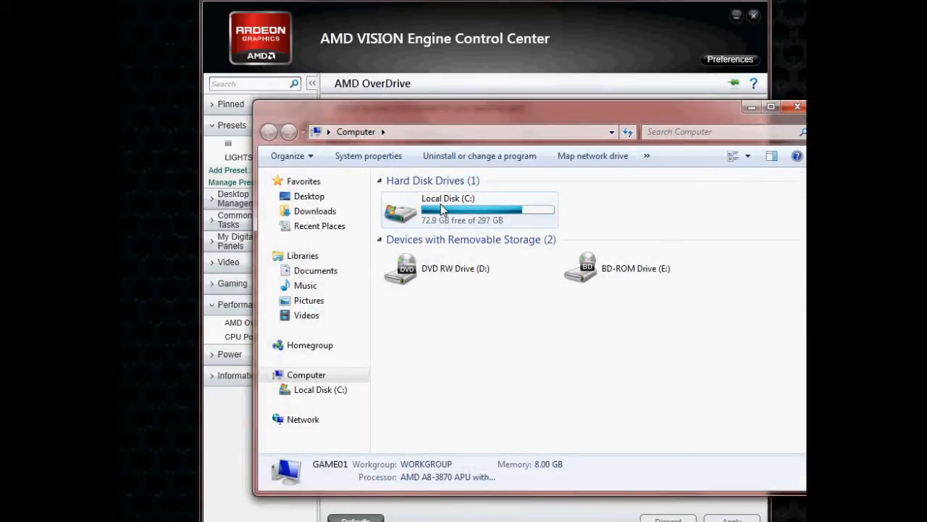
- Browse from Local Disk (C:) through Users, AppData and ATI to the Profiles folder
double_click(447, 209)
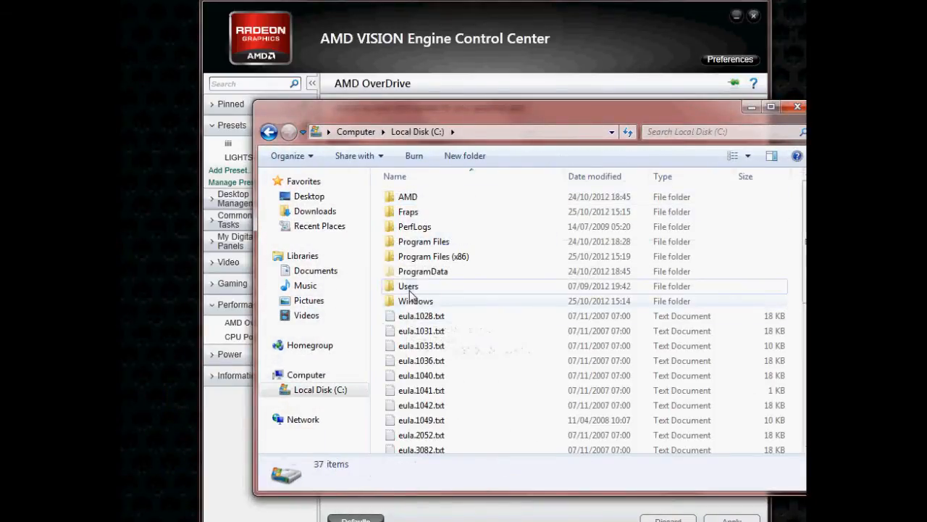
double_click(408, 285)
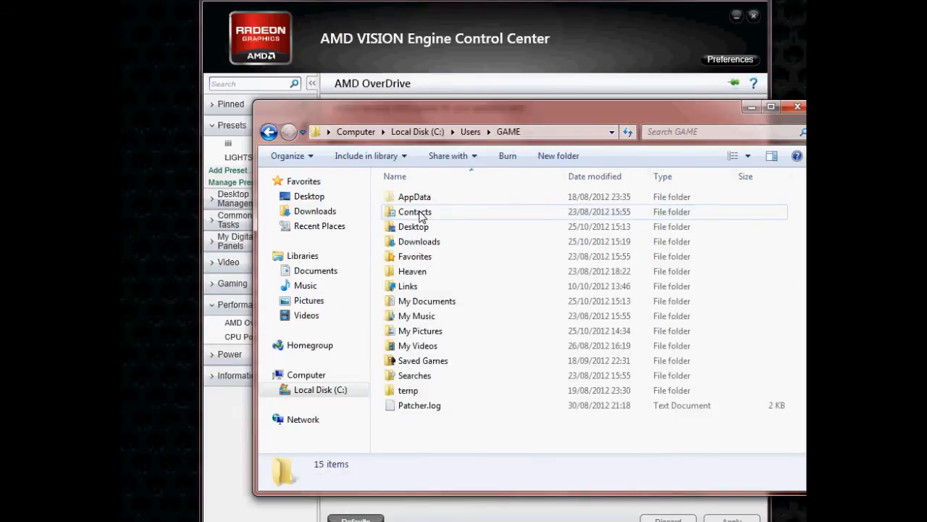
double_click(414, 196)
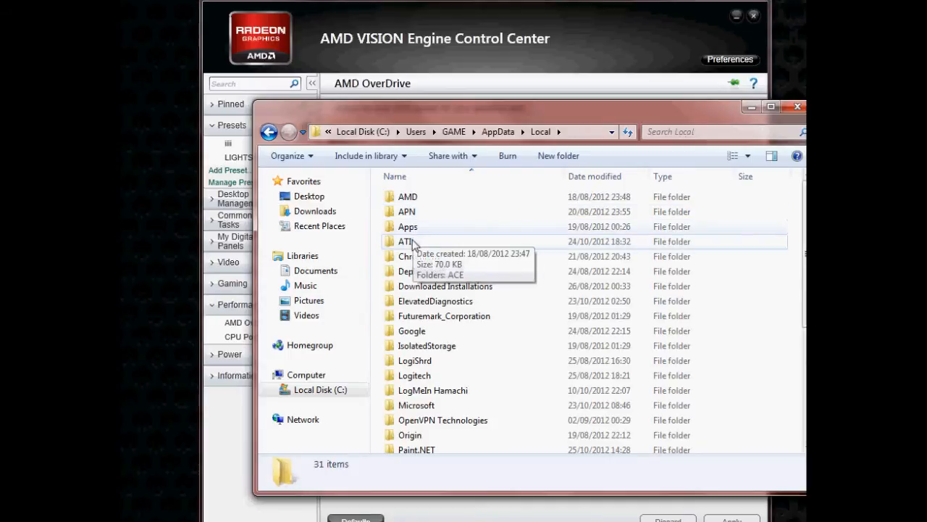
double_click(407, 241)
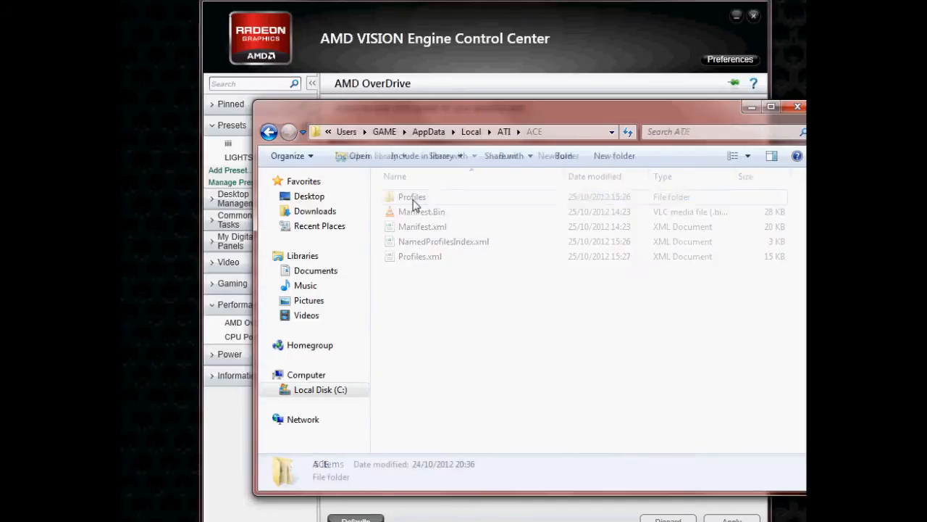
double_click(412, 196)
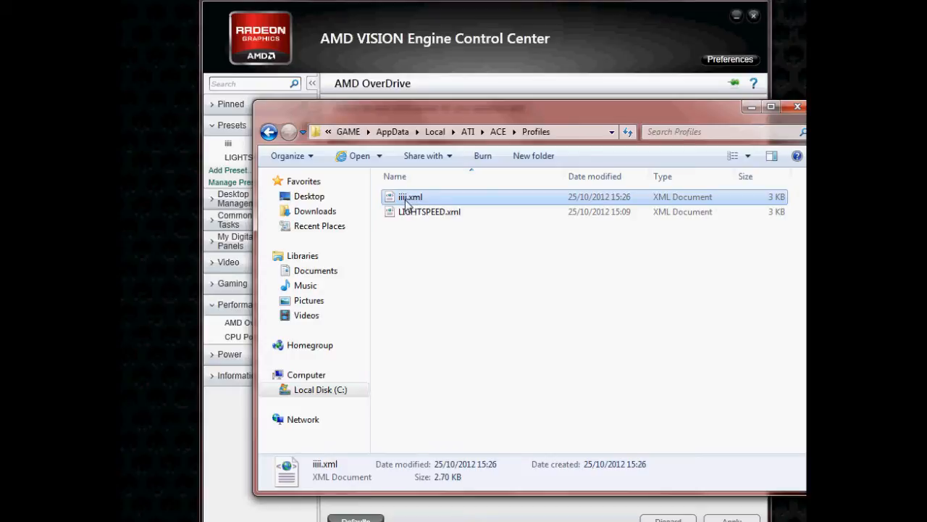
- Open LIGHTSPEED.xml for editing in Notepad
left_click(429, 212)
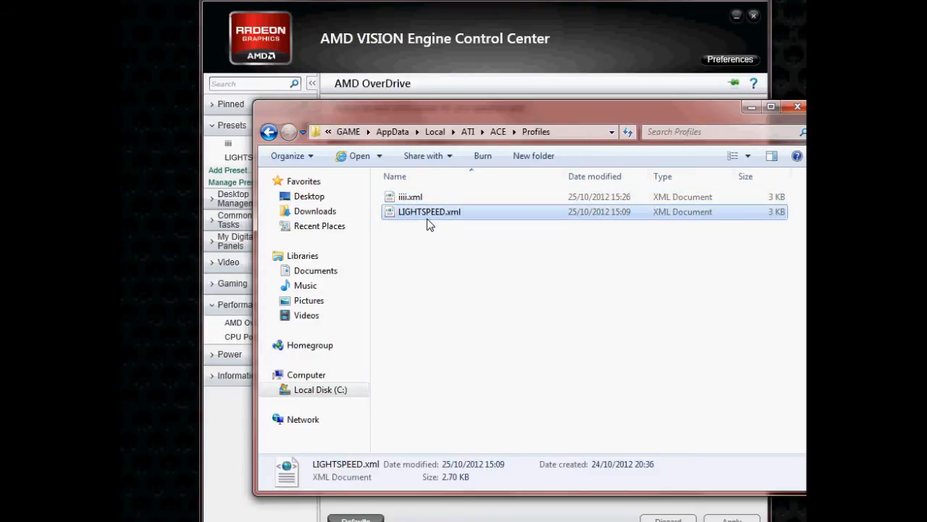
mouse_move(438, 216)
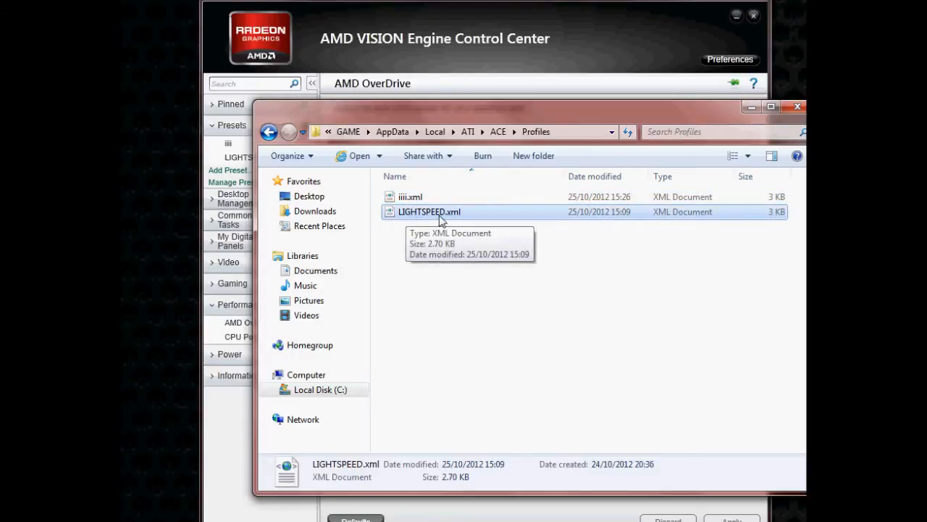
right_click(429, 211)
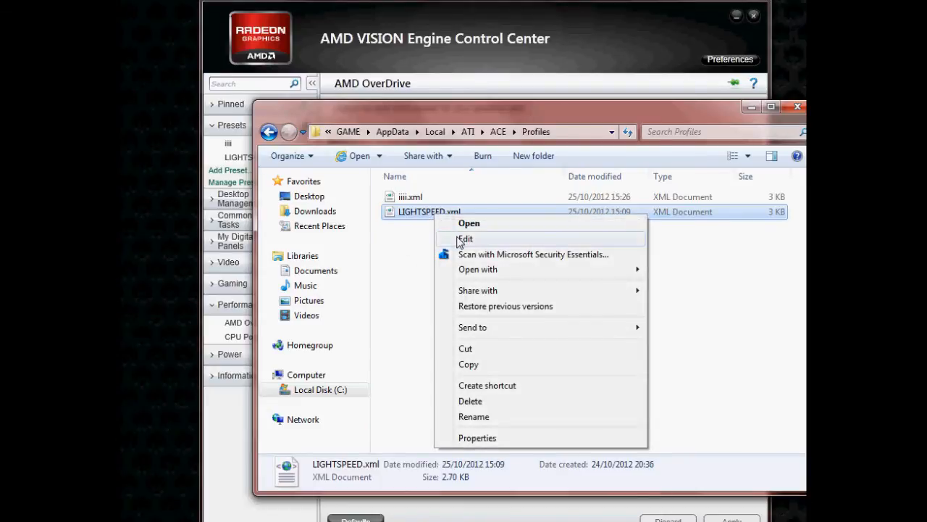
left_click(464, 239)
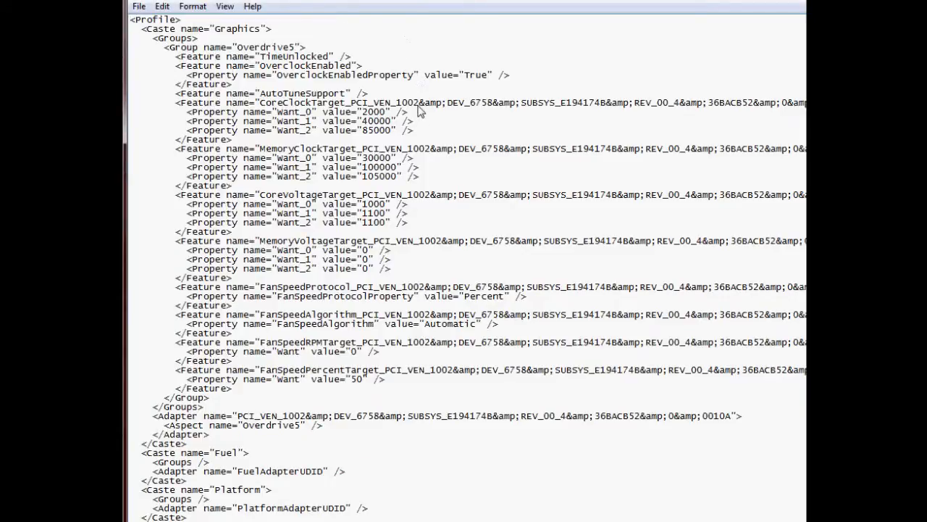
- Review the CoreClockTarget and MemoryClockTarget entries in LIGHTSPEED.xml, then close Notepad
triple_click(290, 111)
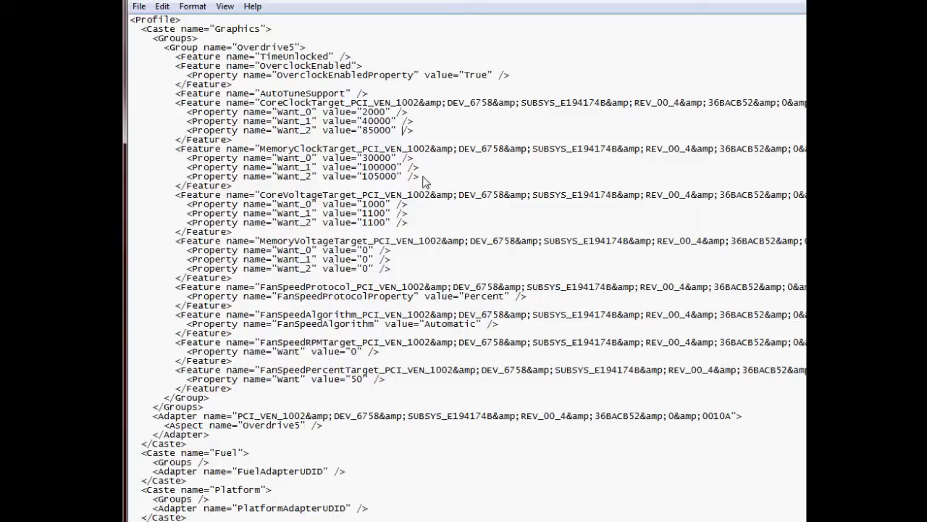
mouse_move(261, 107)
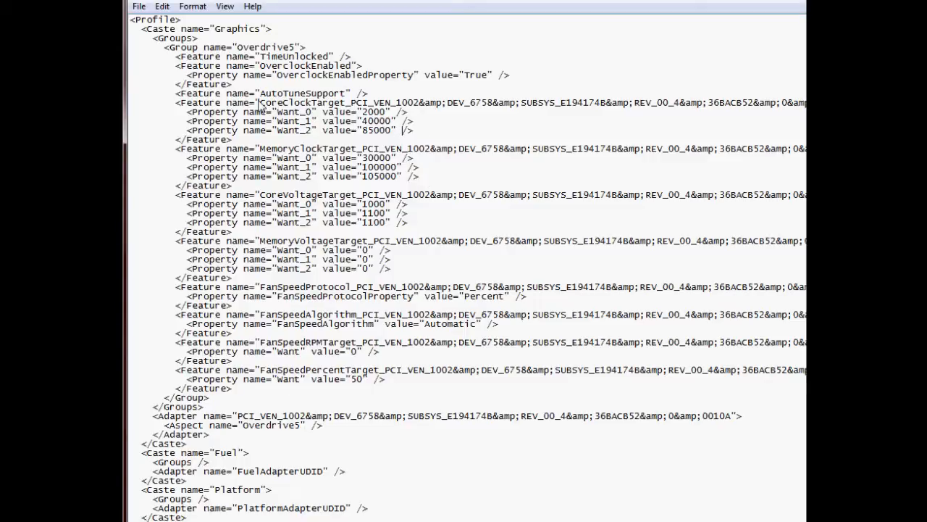
double_click(302, 102)
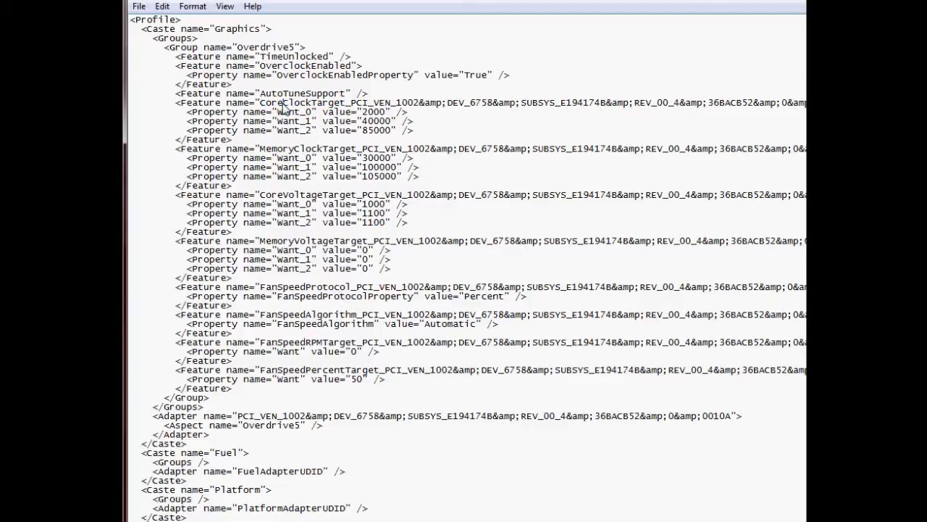
double_click(304, 149)
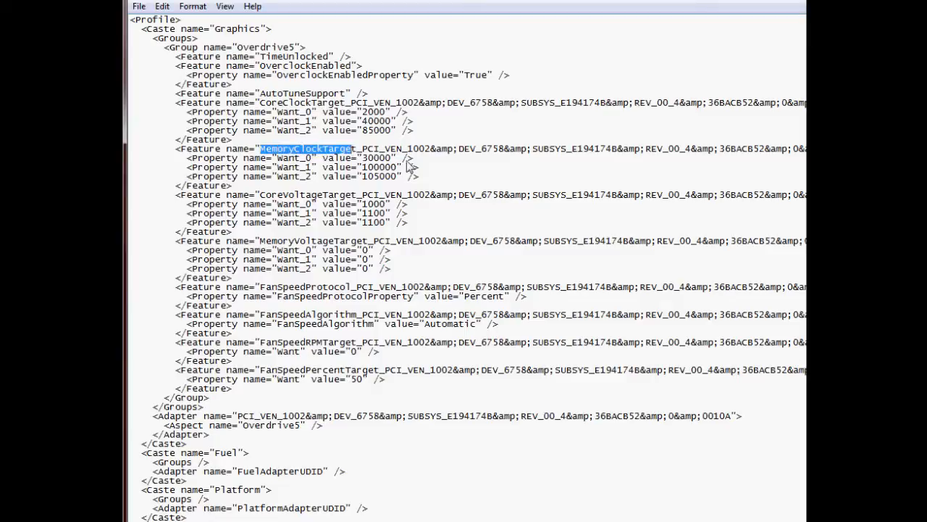
double_click(307, 194)
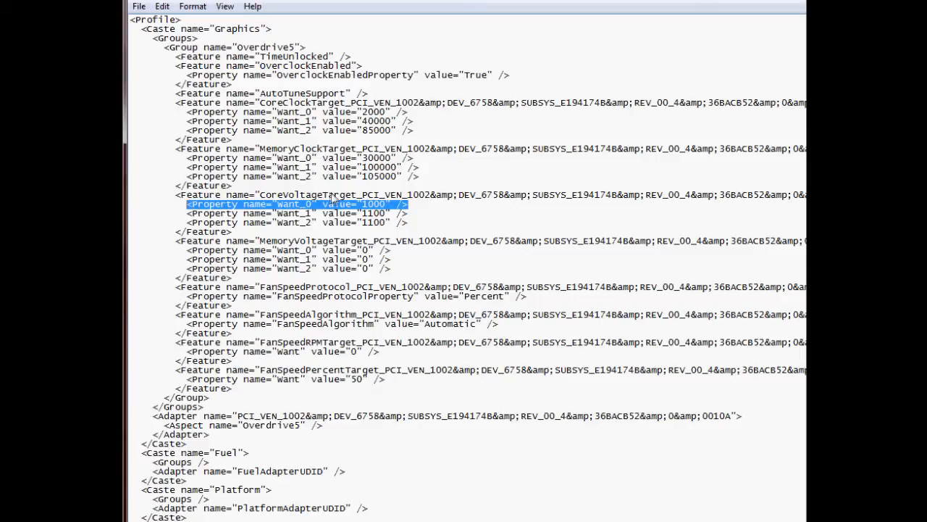
mouse_move(381, 212)
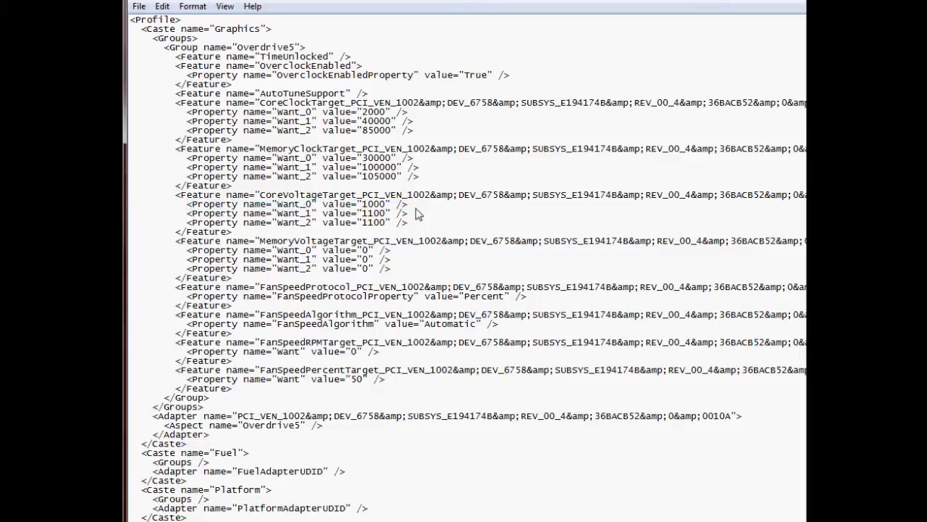
mouse_move(134, 28)
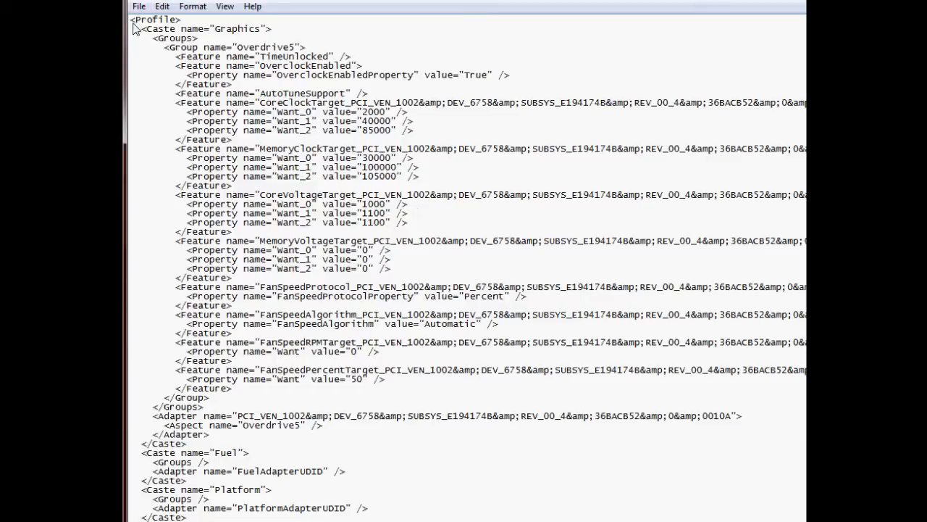
left_click(138, 6)
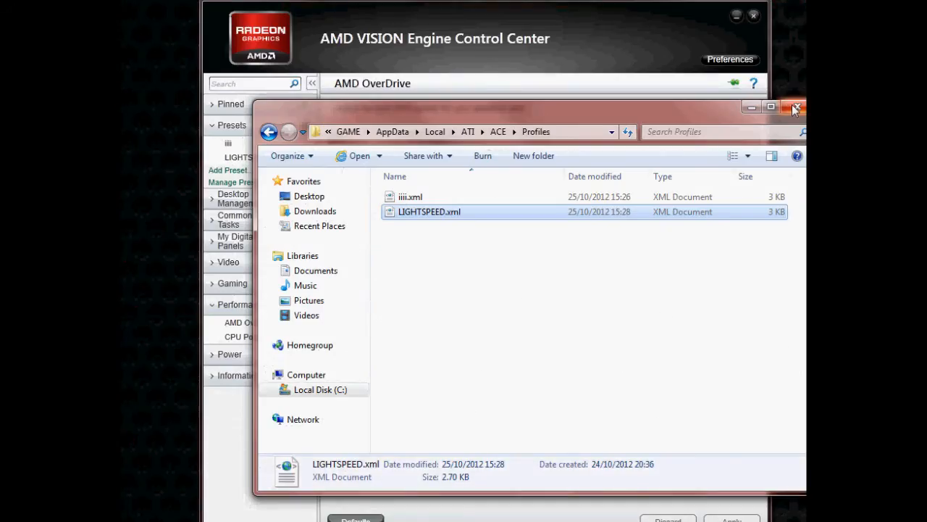
- Close the Profiles Explorer window and open Manage Presets in the Control Center
left_click(795, 107)
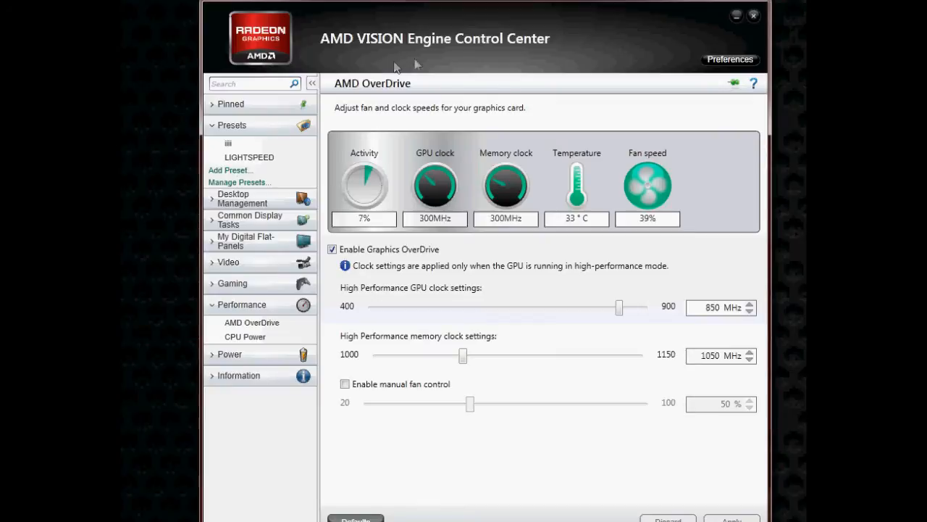
mouse_move(242, 187)
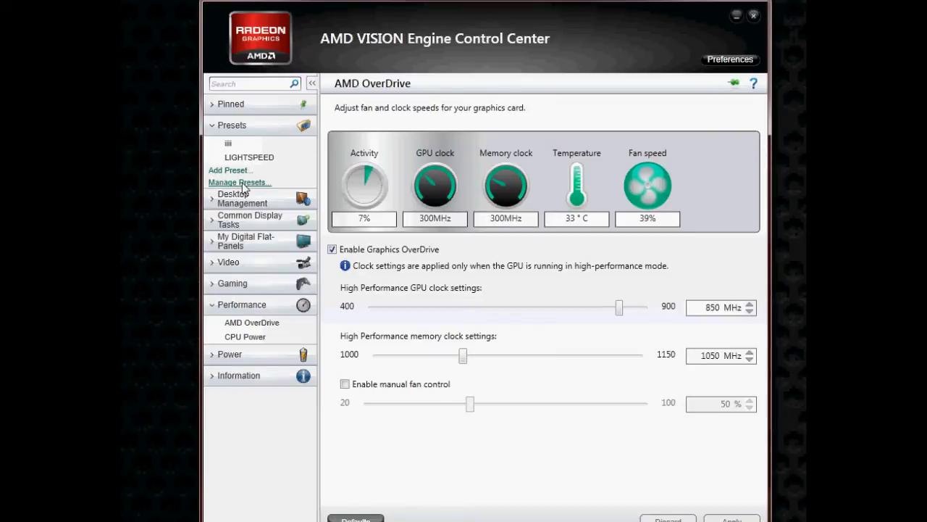
left_click(239, 182)
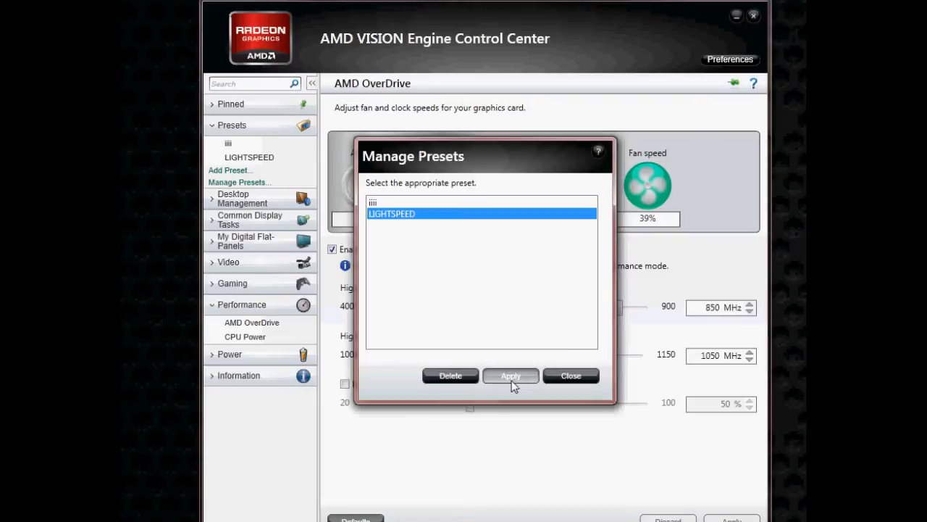
- Apply the LIGHTSPEED preset from the Manage Presets dialog
left_click(570, 375)
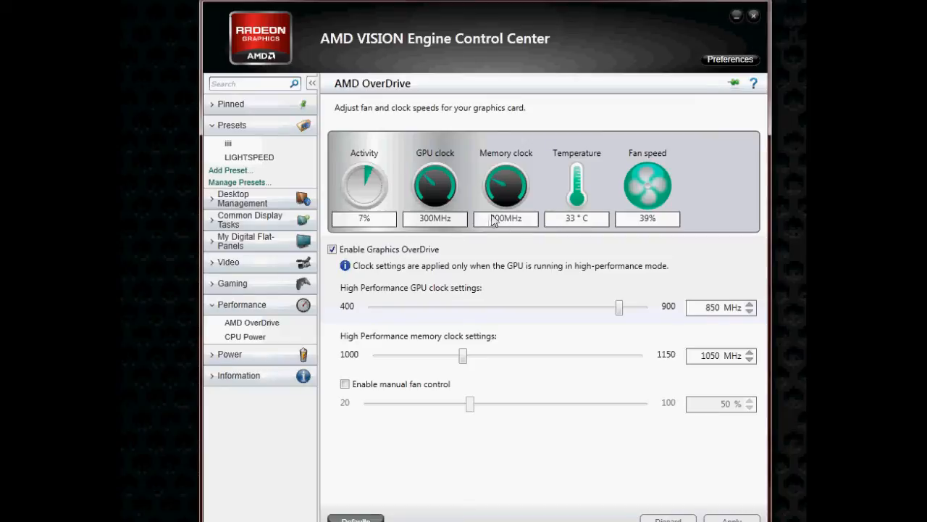
mouse_move(491, 223)
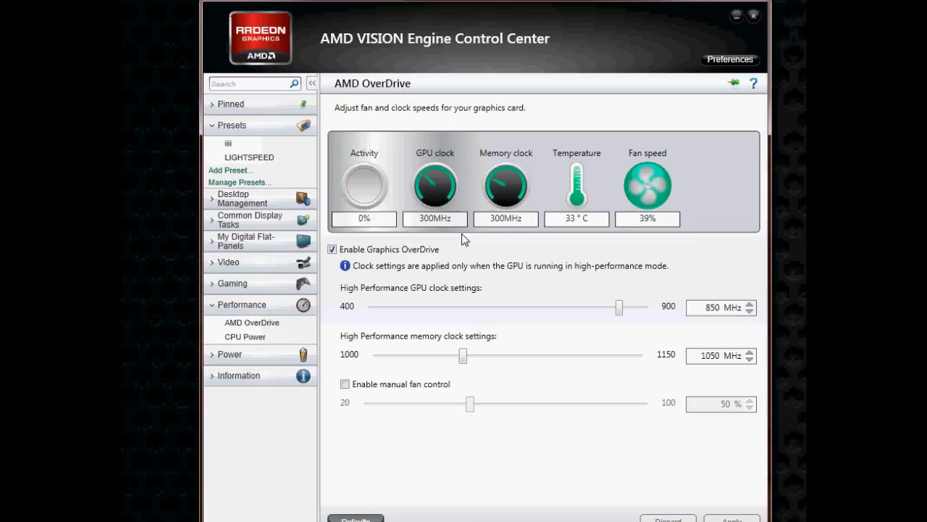
mouse_move(428, 124)
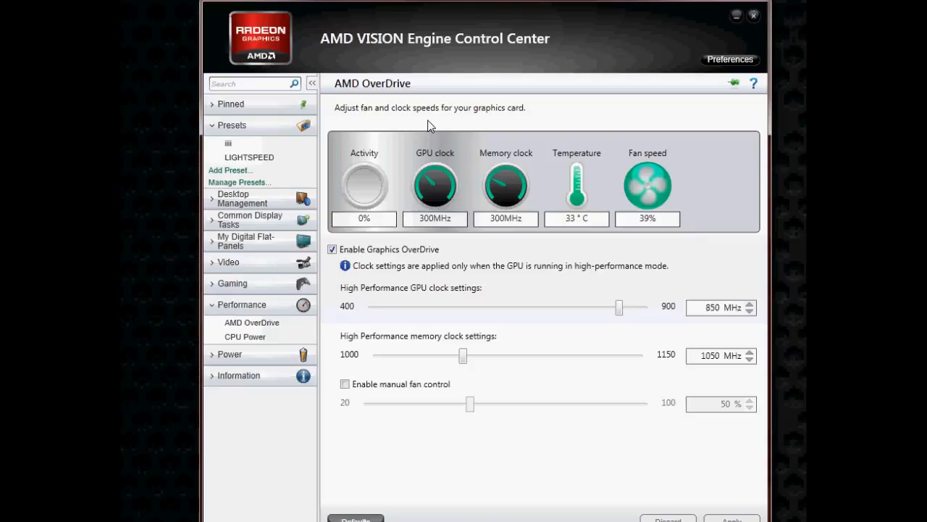